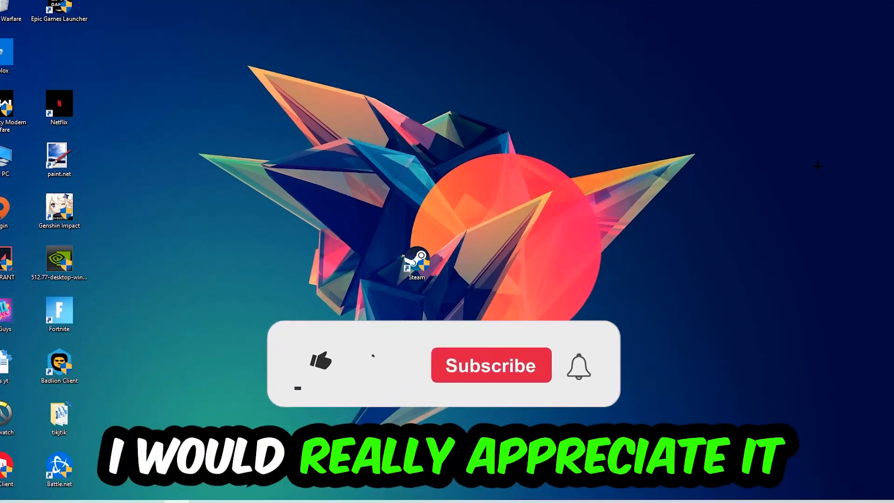
Step: Run ipconfig /flushdns in a maximized Command Prompt to flush the DNS cache
left_click(319, 364)
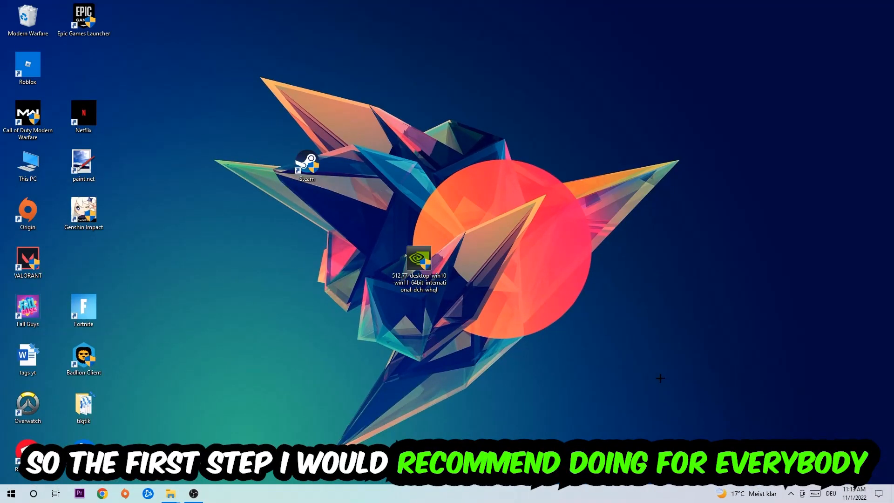
key("Win+r")
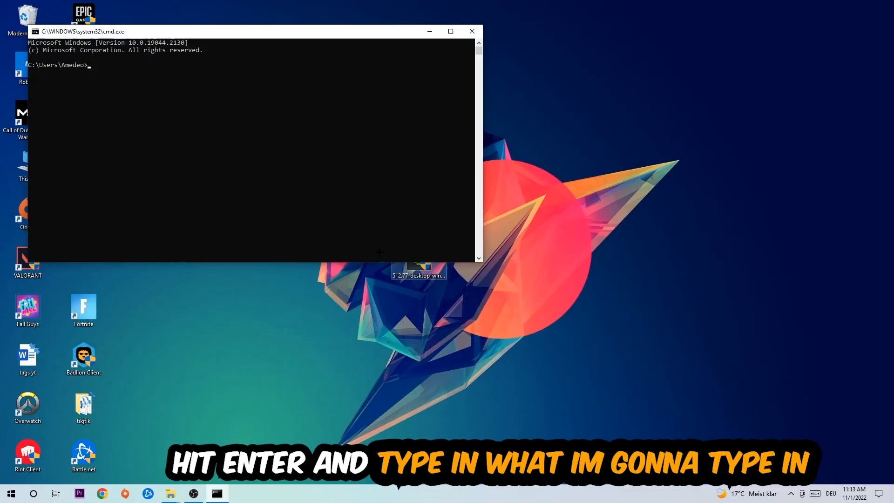
left_click(451, 31)
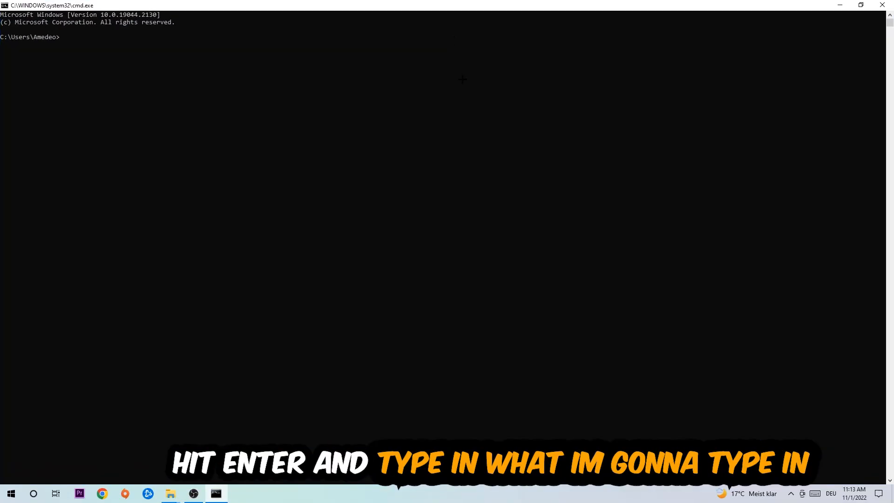
type("ip")
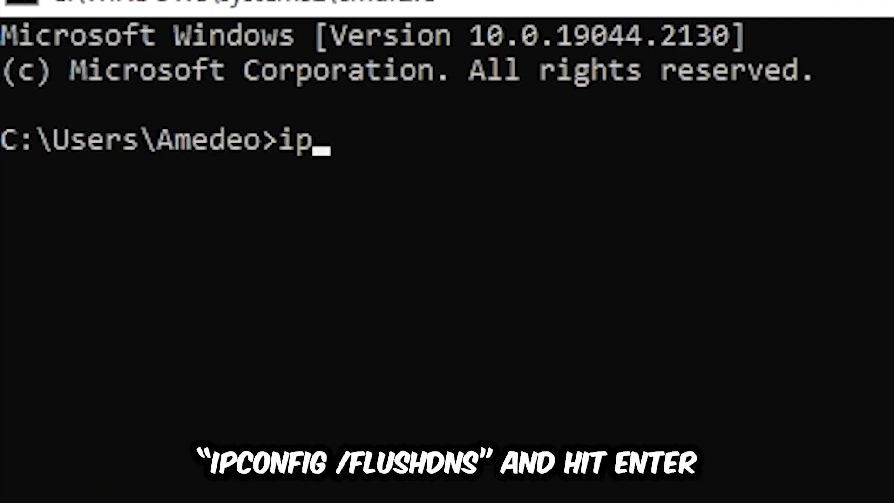
type("config")
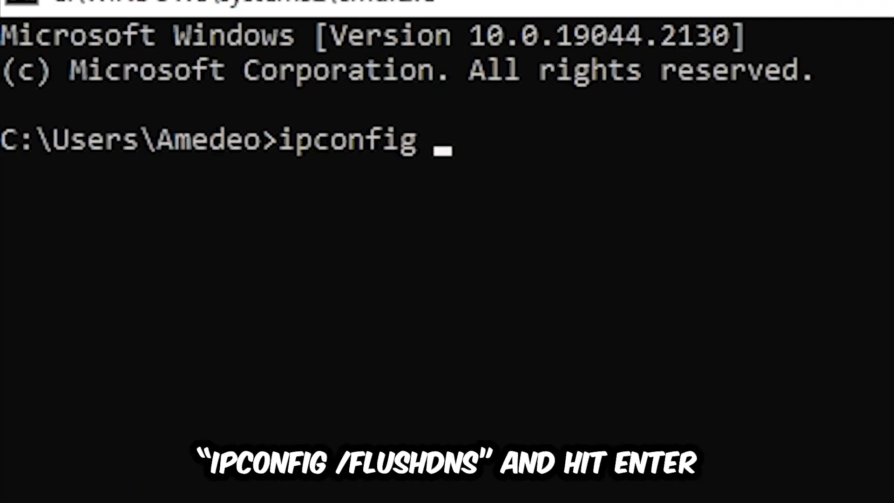
type("/f")
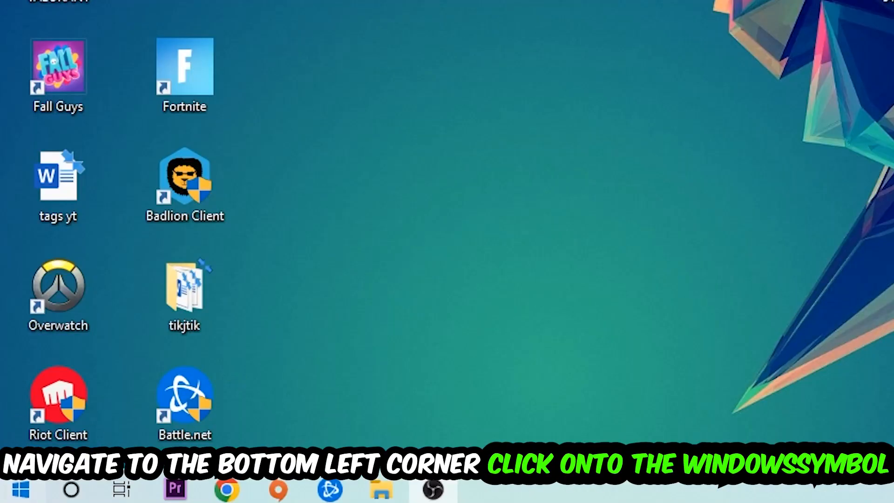
Step: Reach Network and Sharing Center through Settings > Network & Internet
left_click(11, 488)
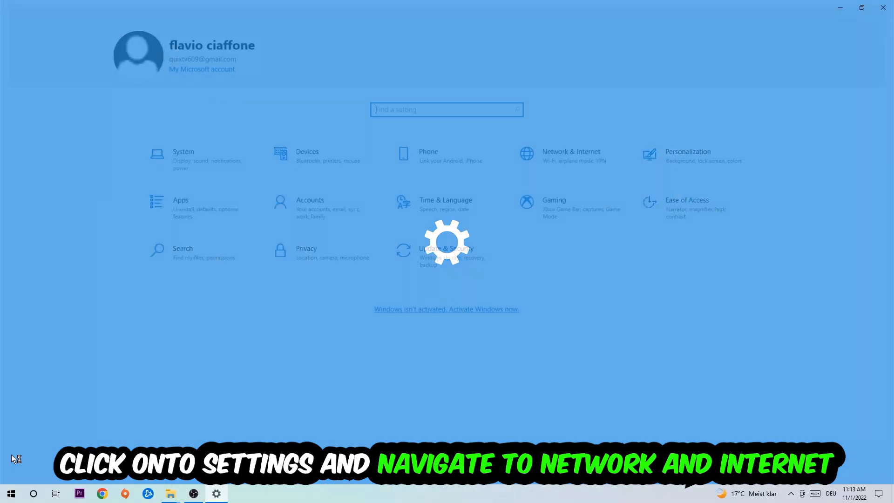
left_click(571, 151)
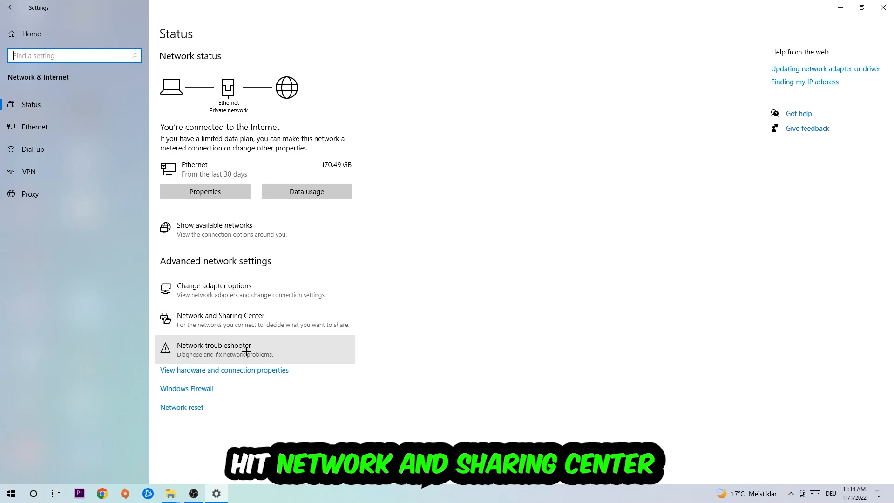
left_click(221, 315)
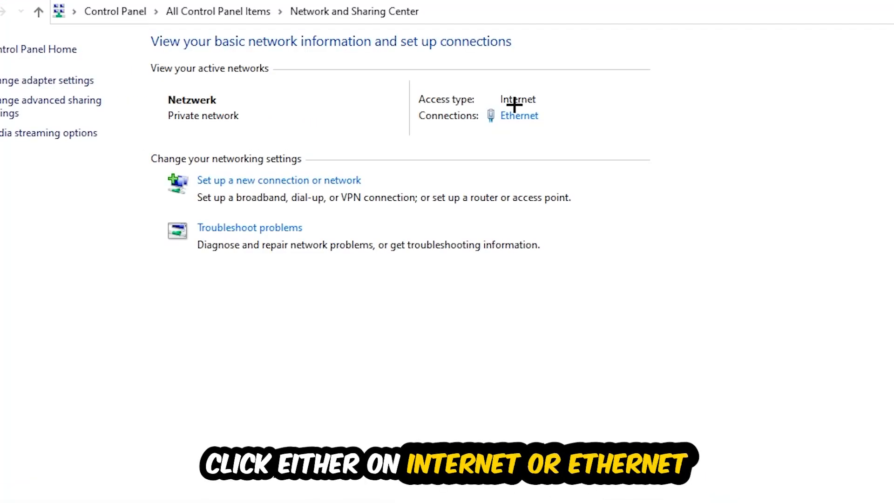
mouse_move(538, 105)
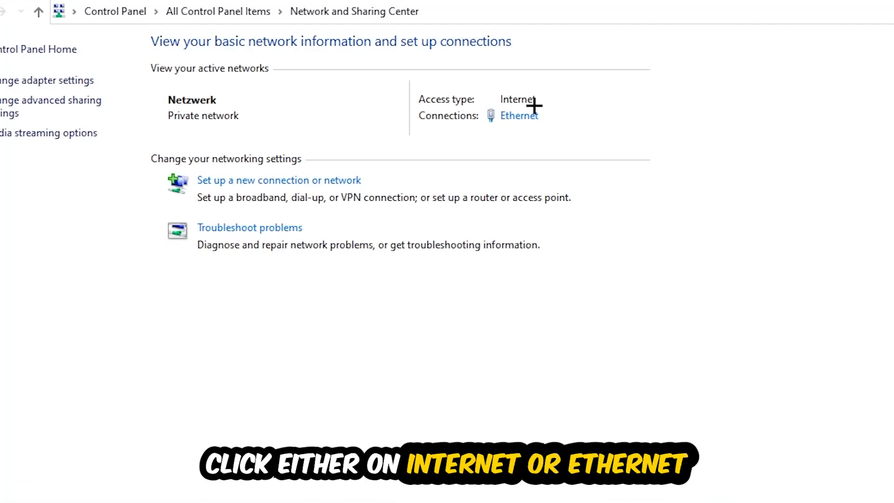
mouse_move(522, 119)
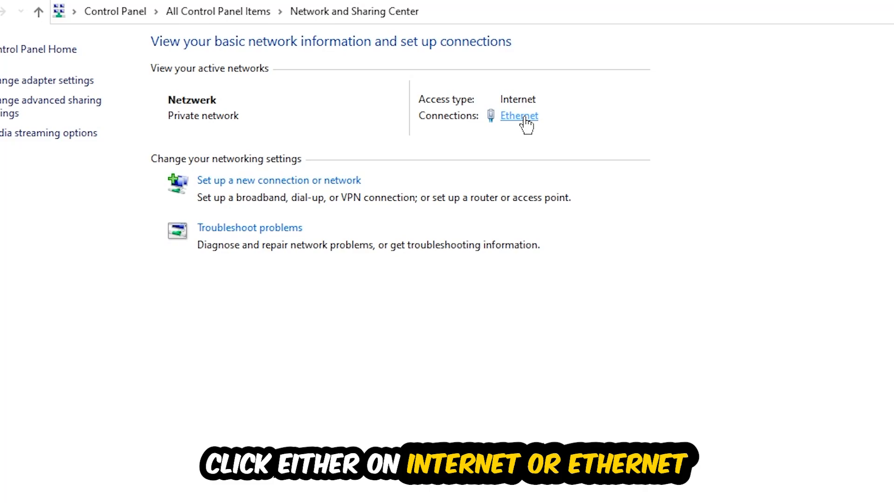
Step: Show the Ethernet connection's status and bring up its Properties dialog
left_click(518, 116)
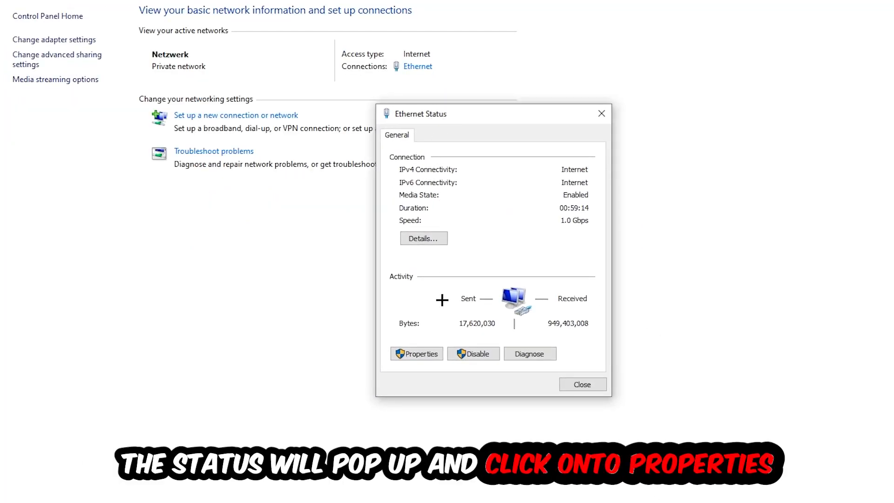
left_click(416, 354)
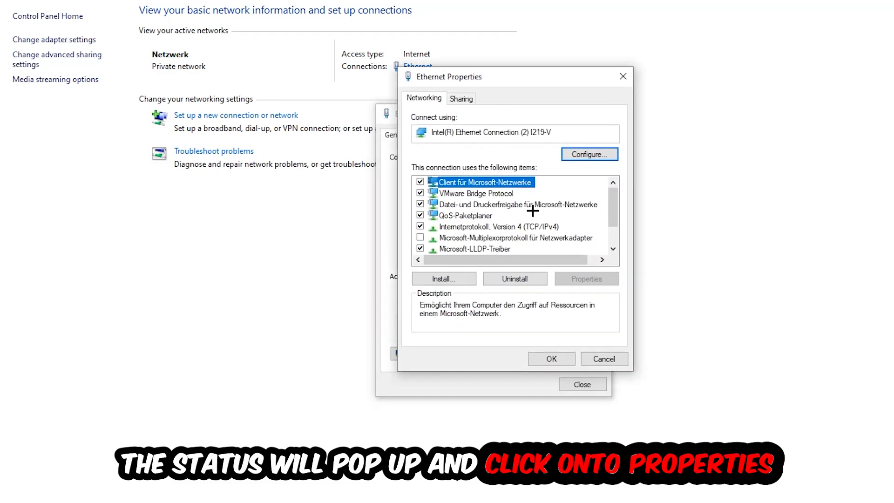
Step: In IPv4 properties choose 'Use the following DNS server addresses' and start the Preferred DNS field
double_click(490, 226)
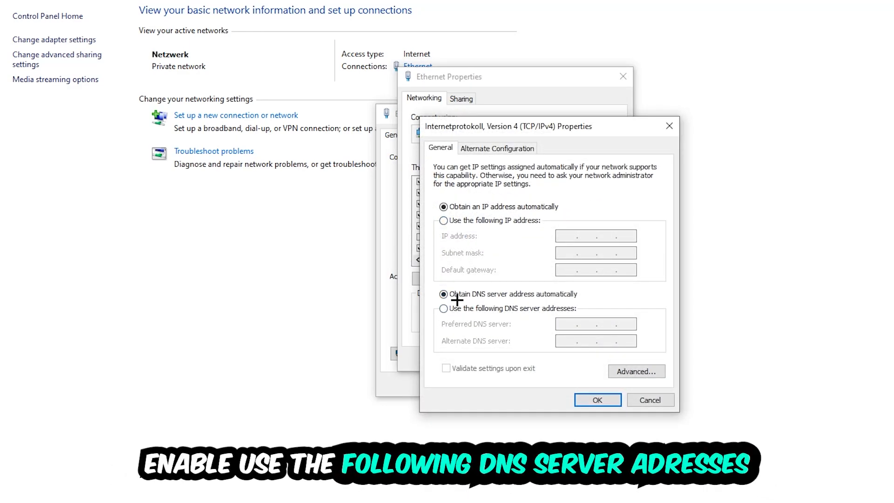
left_click(443, 308)
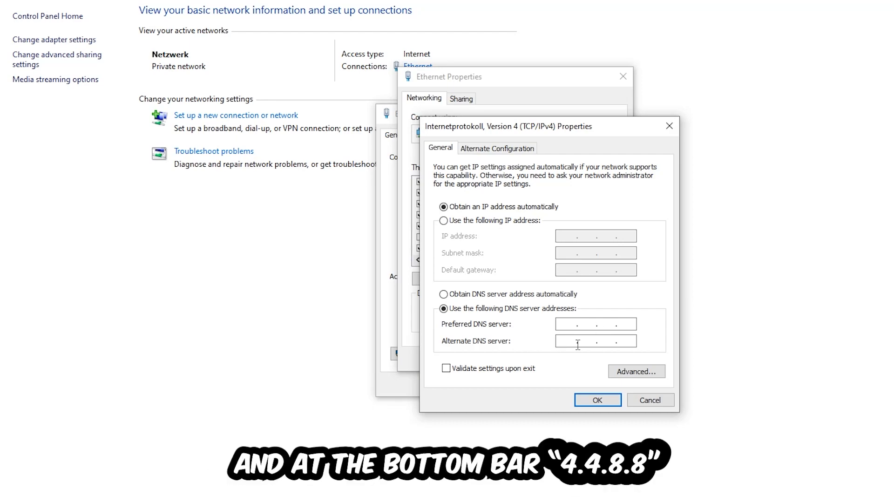
left_click(568, 324)
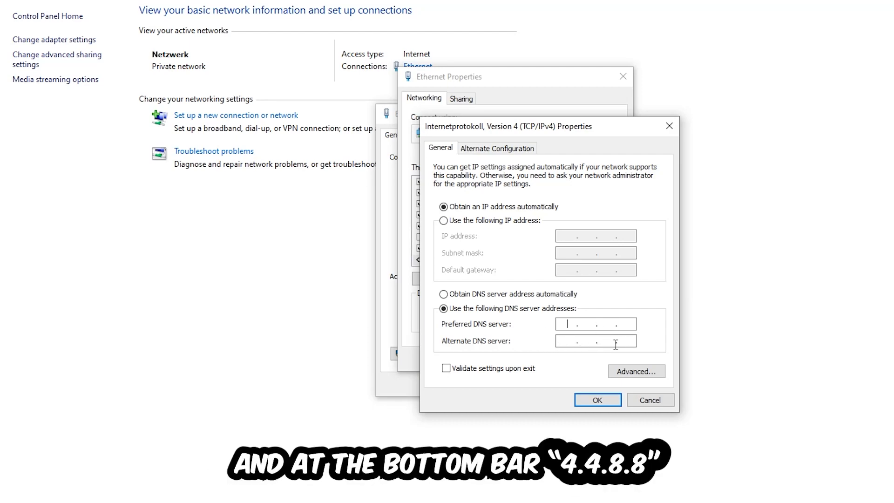